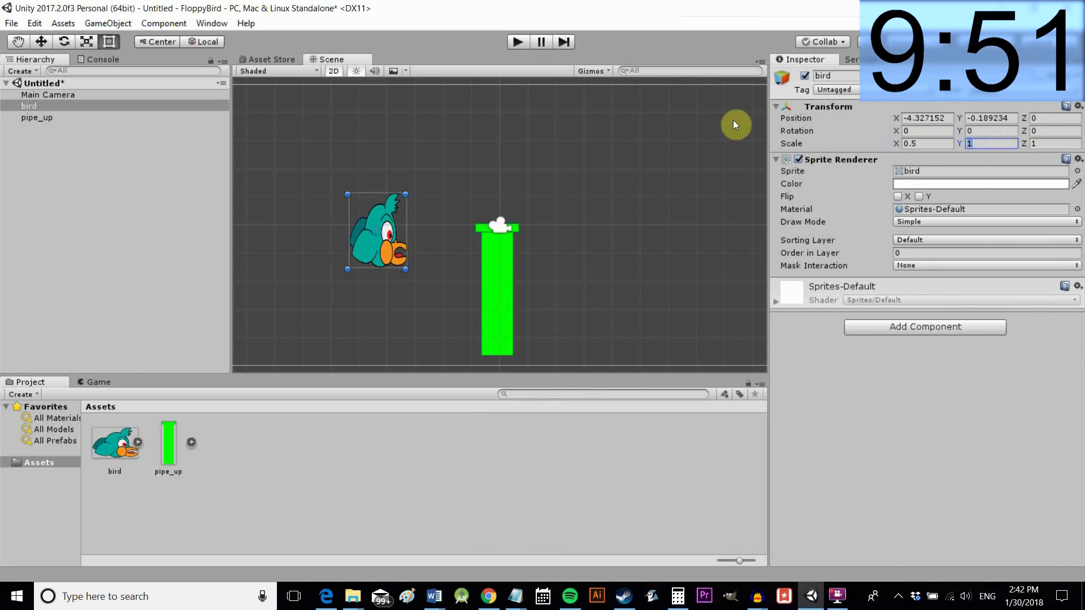
Scale the bird to 0.5 and pipe_up to 4, and name the flipped copy pipe_down
type("0.5")
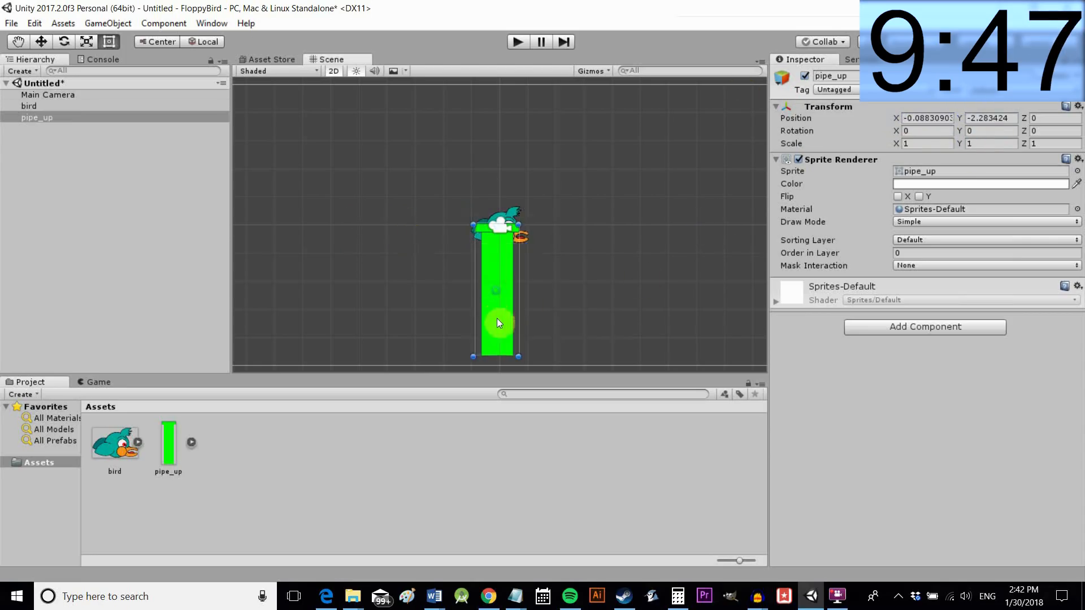
type("4")
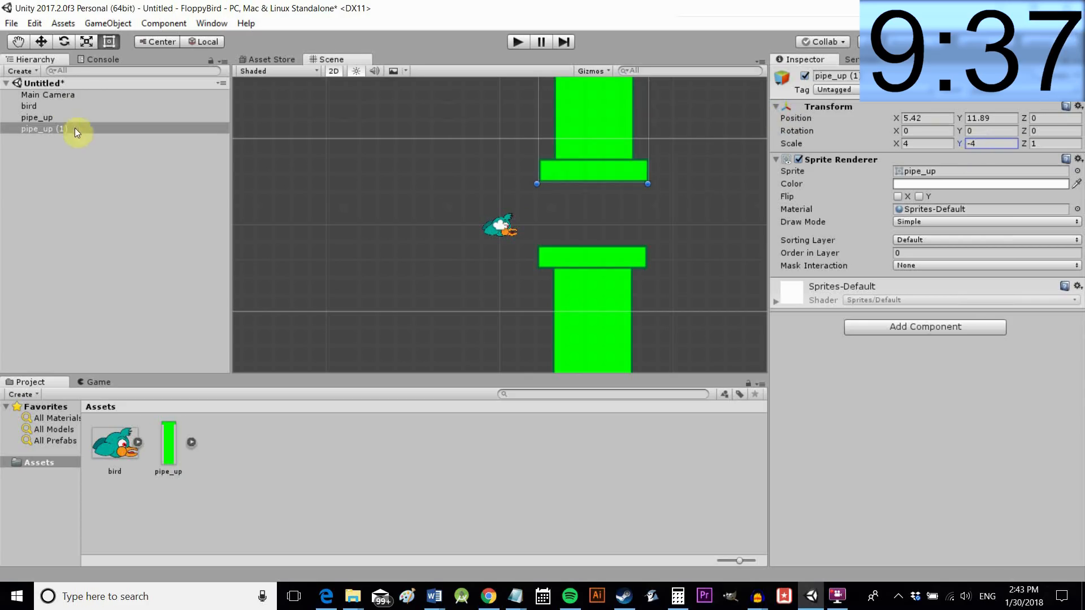
double_click(38, 129)
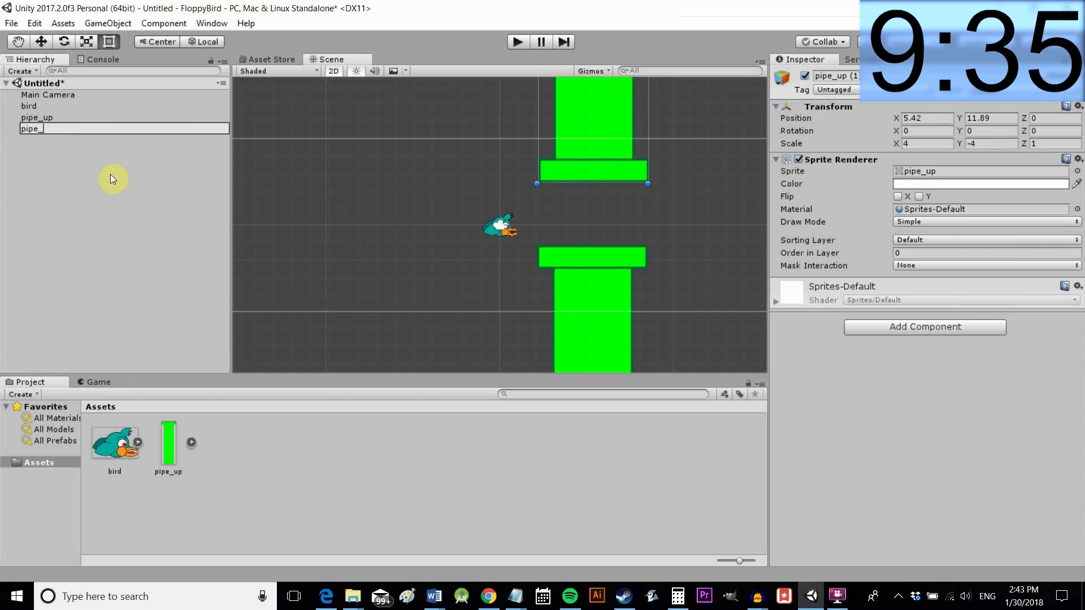
left_click(923, 326)
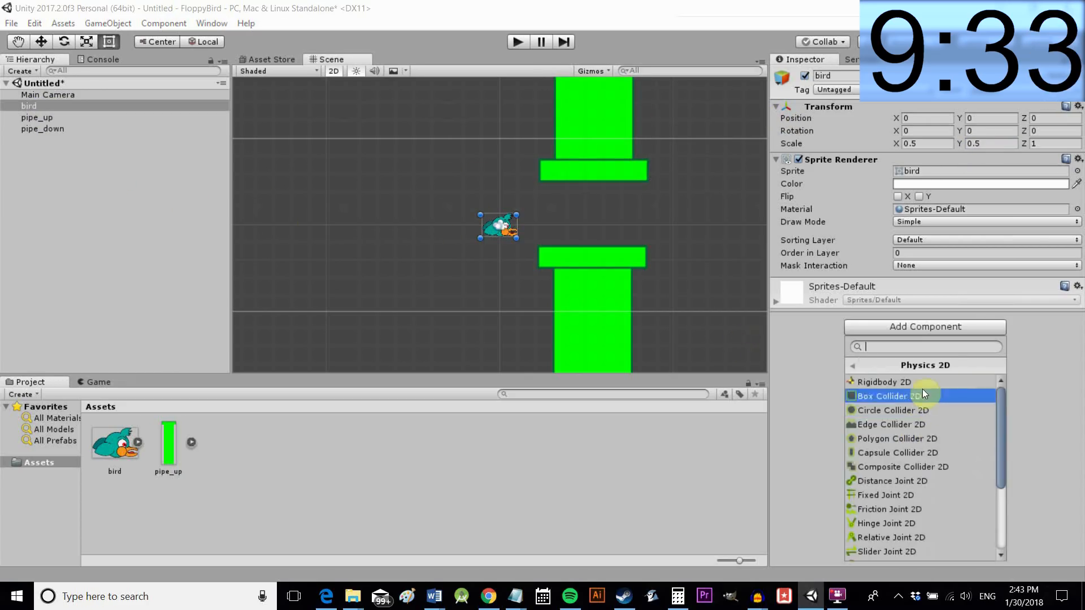
Add a Rigidbody 2D to the bird with Z rotation frozen
left_click(882, 382)
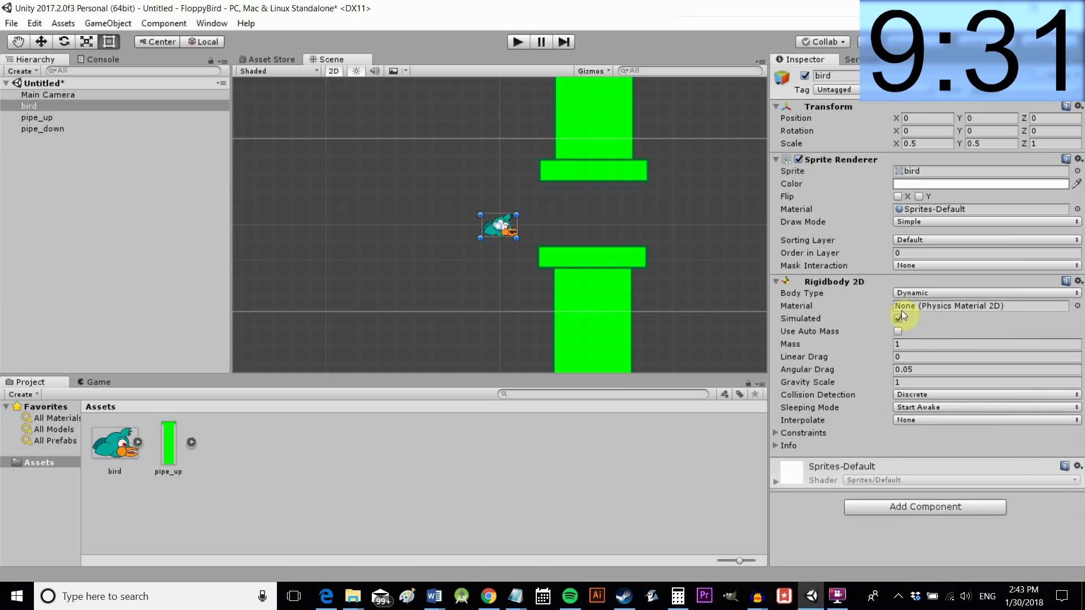
left_click(777, 433)
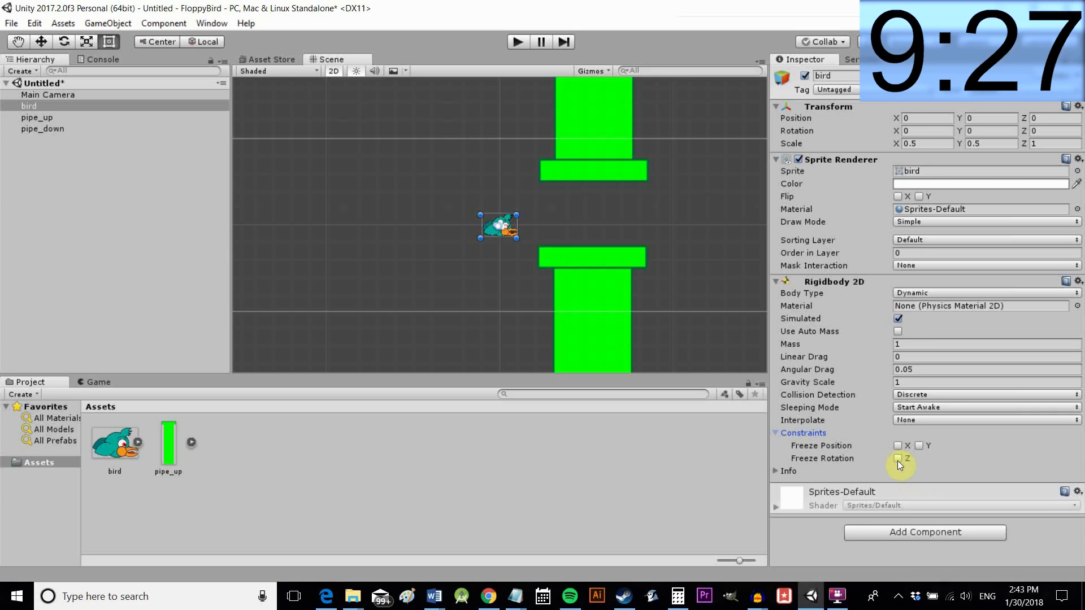
left_click(899, 458)
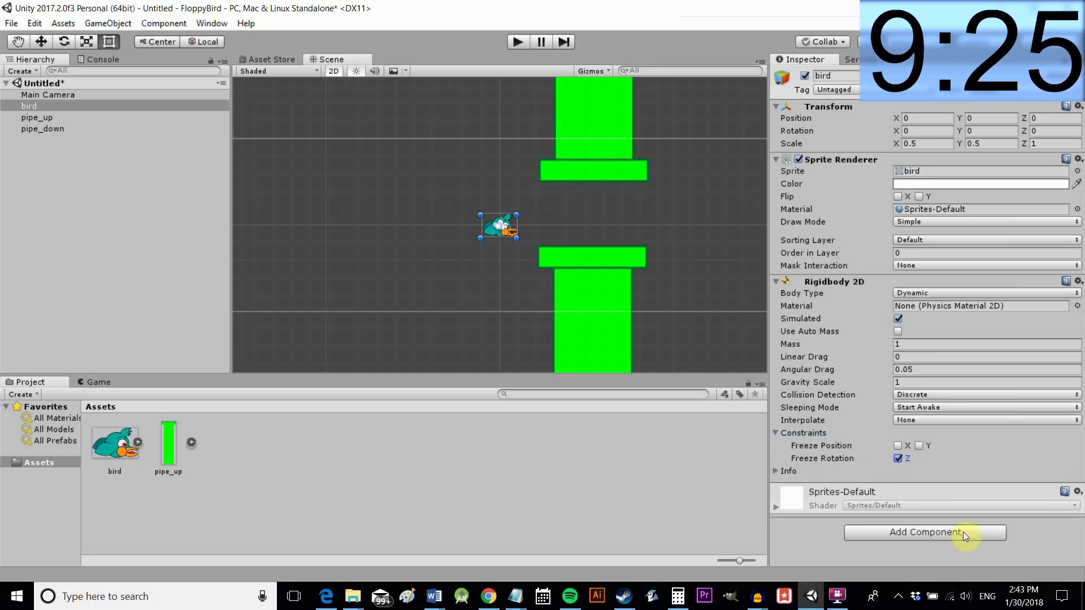
Add a Polygon Collider 2D to the bird and tag it Player
left_click(924, 533)
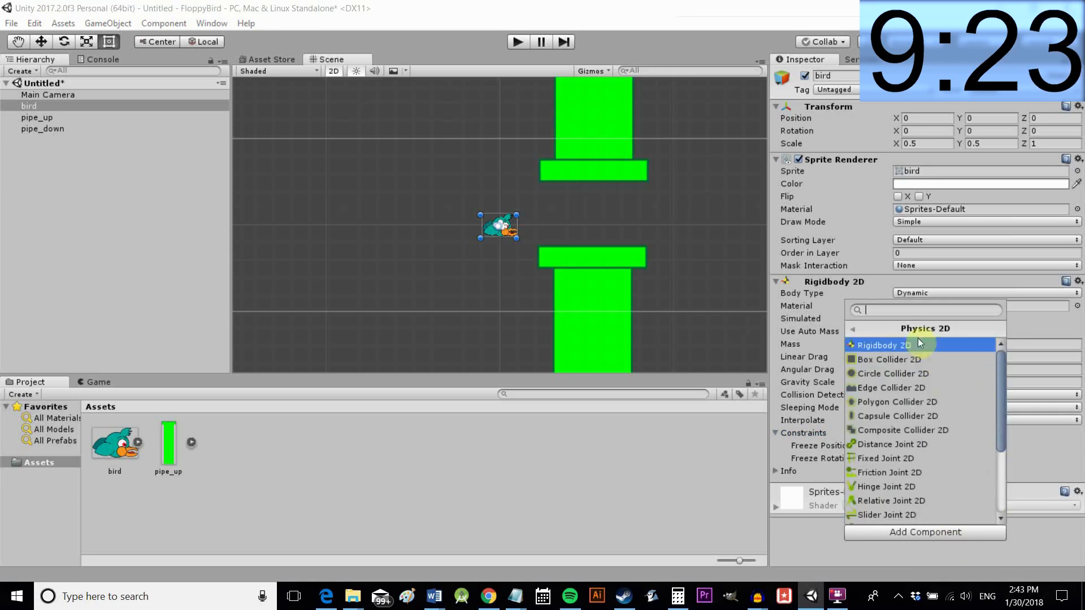
mouse_move(897, 401)
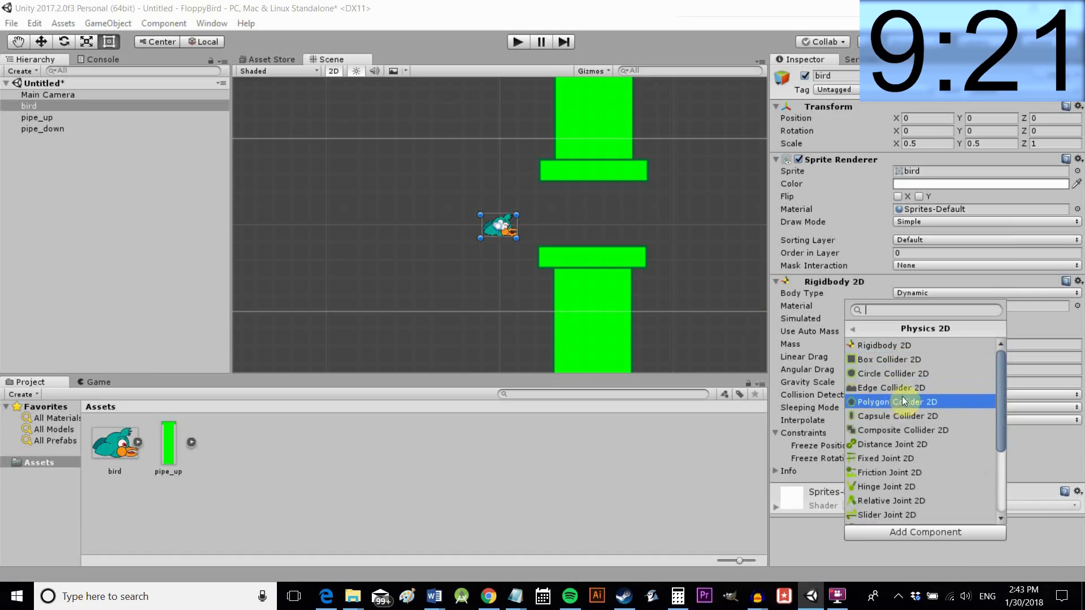
left_click(898, 401)
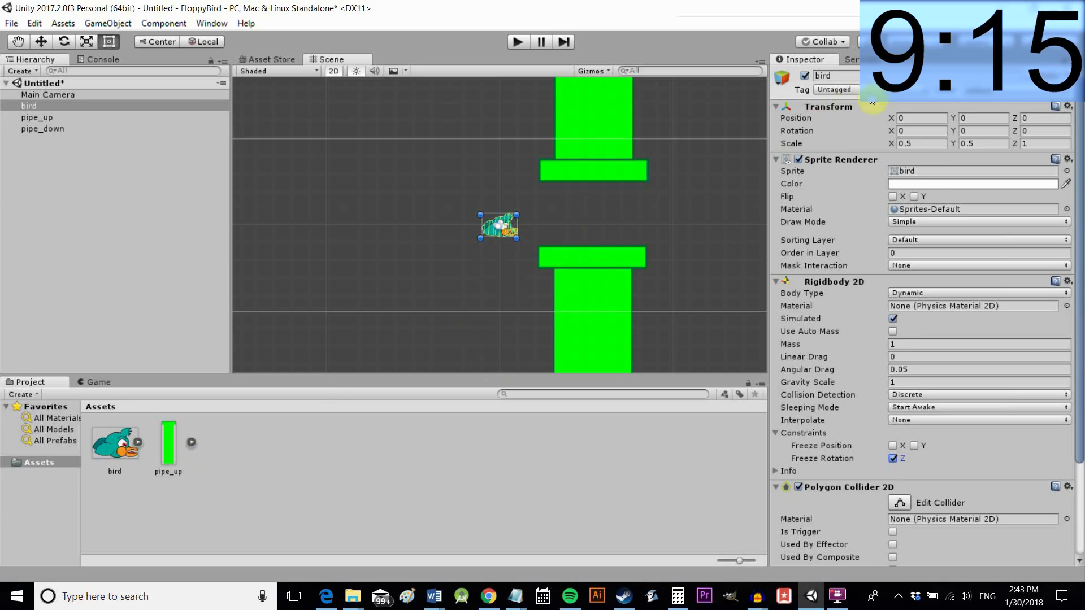
left_click(834, 89)
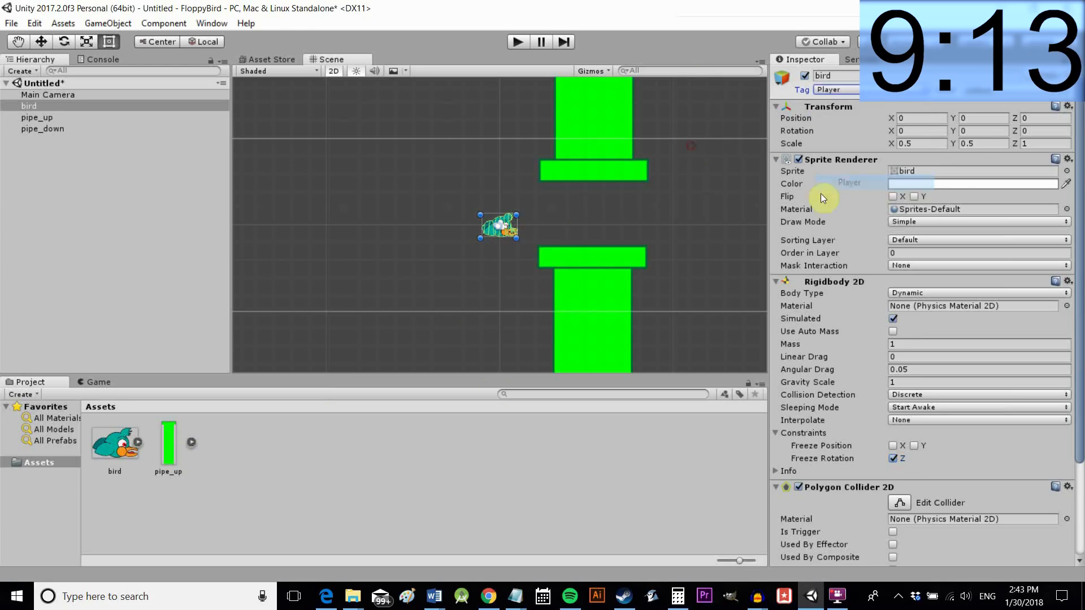
left_click(46, 95)
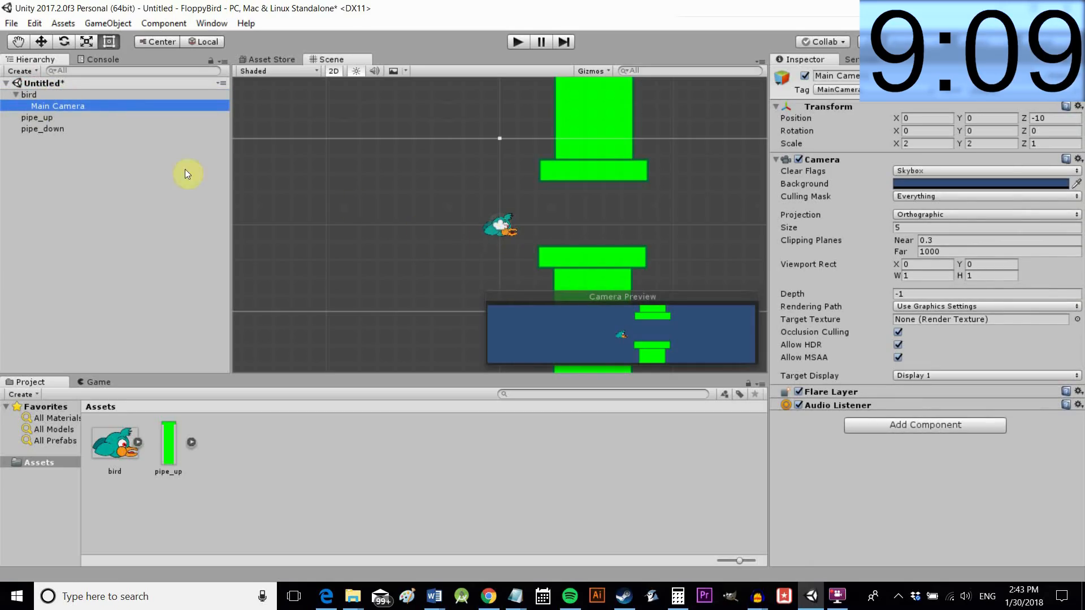
mouse_move(296, 134)
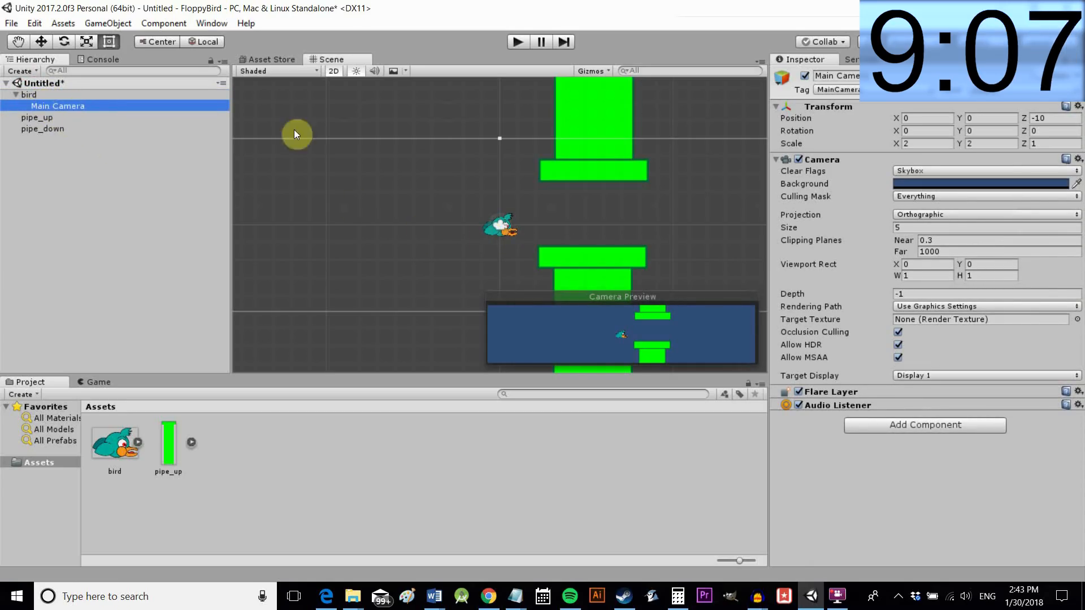
Add a Box Collider 2D to the selected pipe_up and pipe_down
left_click(36, 117)
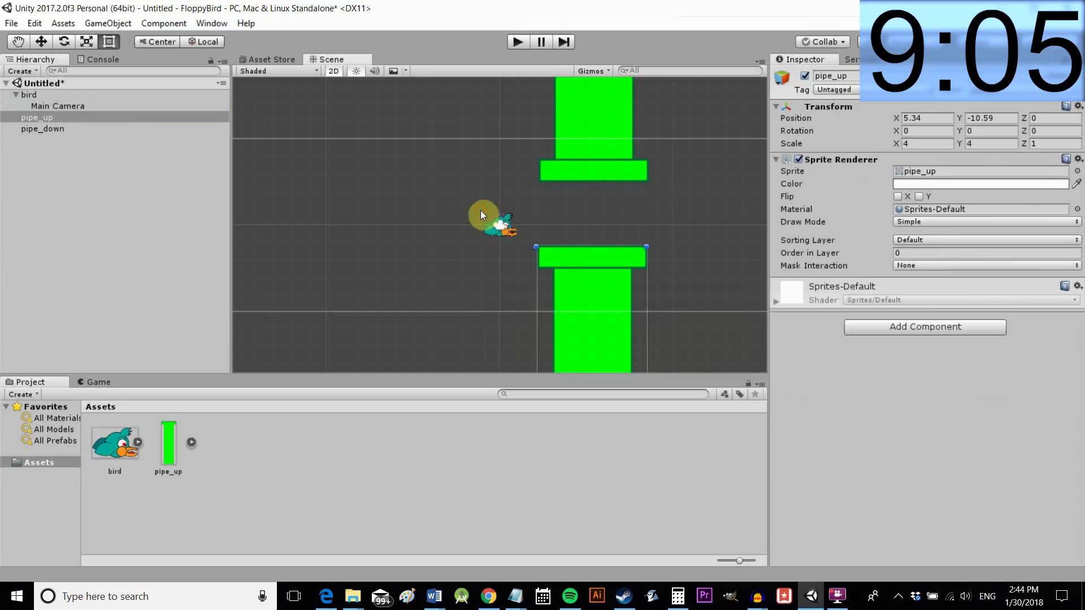
left_click(924, 327)
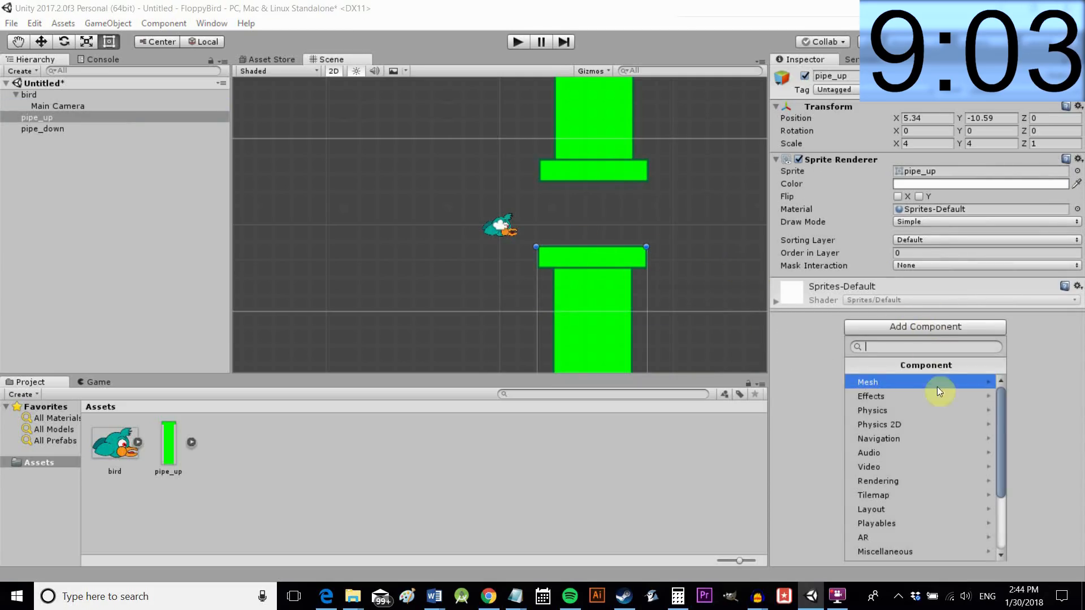
mouse_move(936, 410)
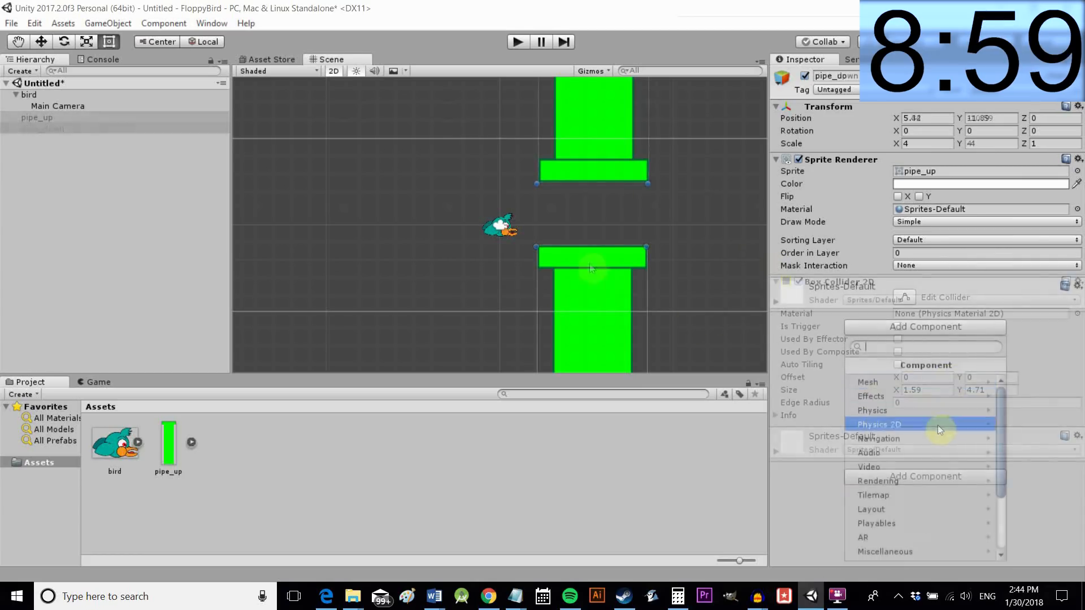
left_click(879, 424)
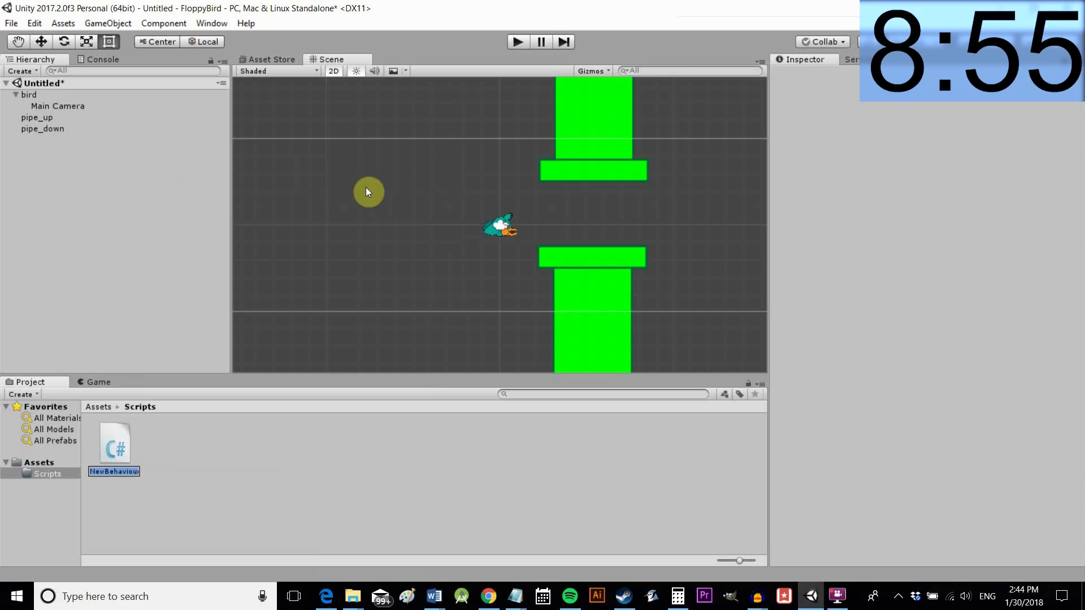
Create the Character, PipeUp and PipeDown C# scripts in the Scripts folder
type("cha")
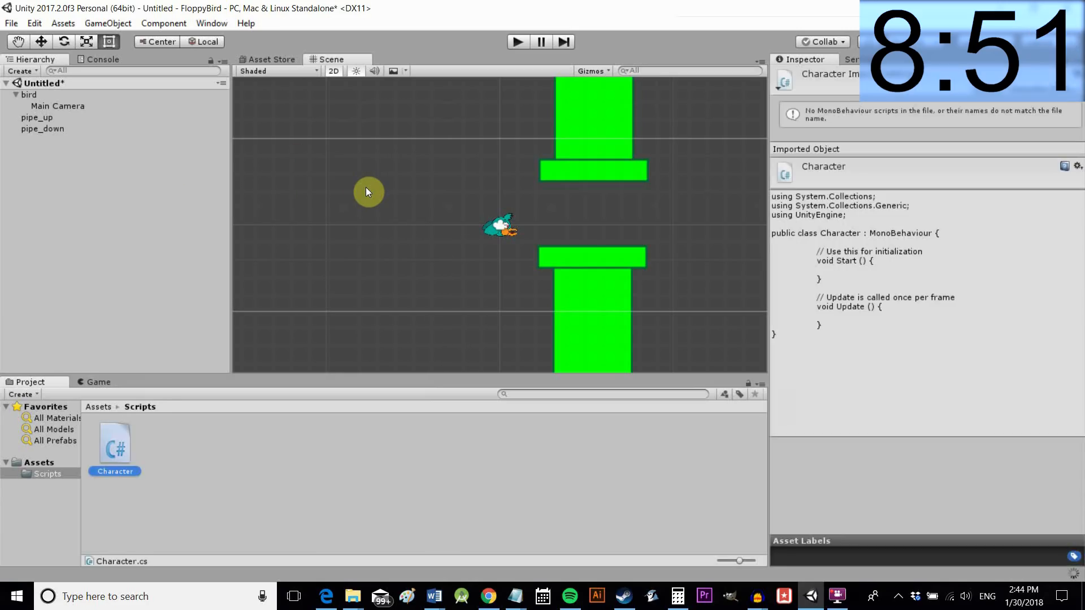
mouse_move(166, 465)
type("PipeD")
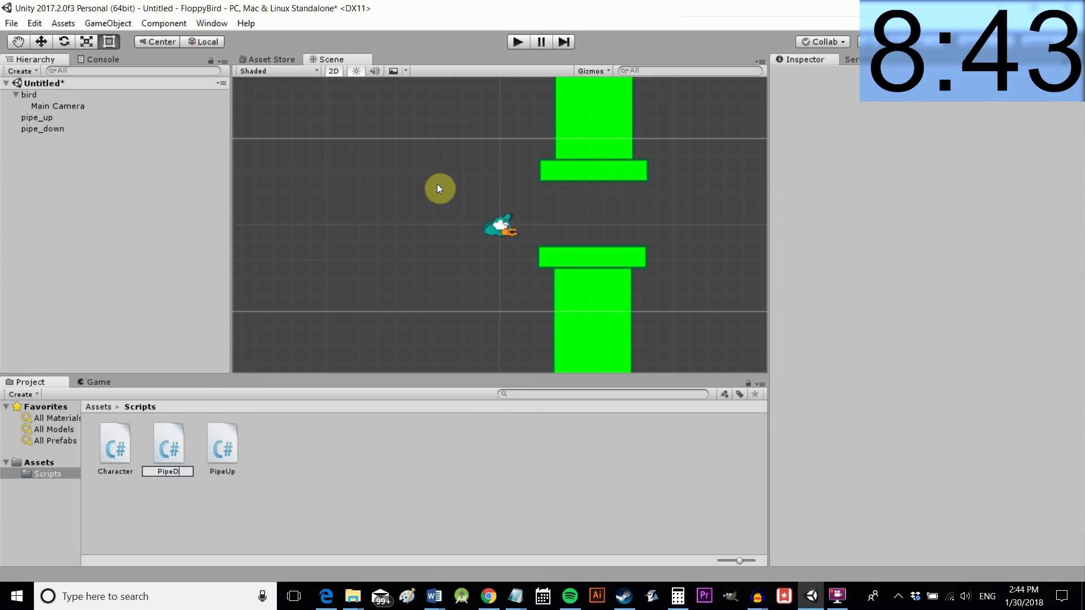
left_click(115, 447)
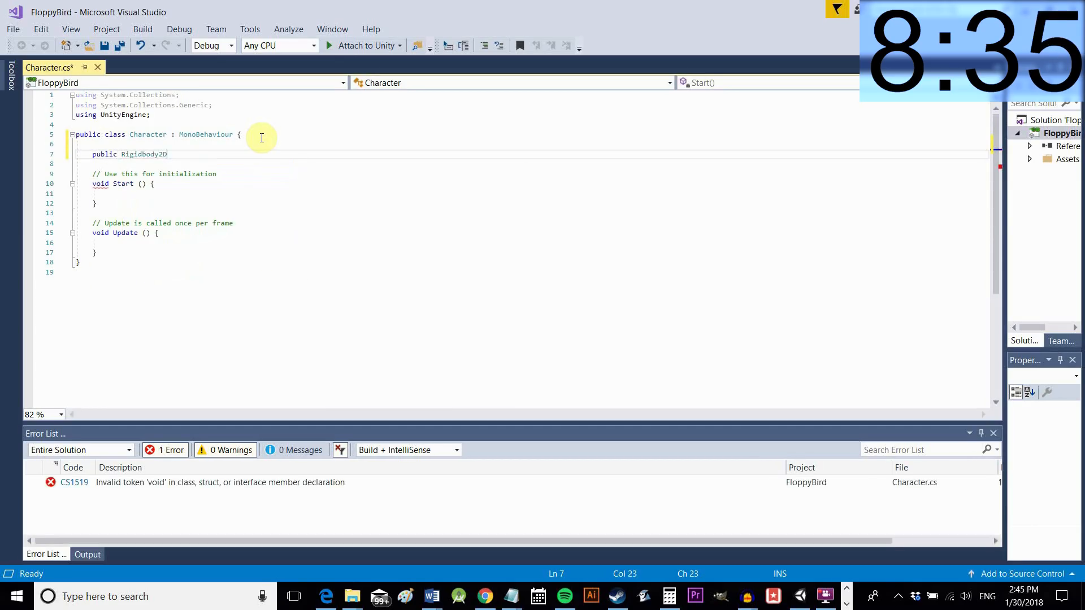
Declare public rb, moveSpeed, flapHeight and pipe_up fields, starting another GameObject field
type("rb;")
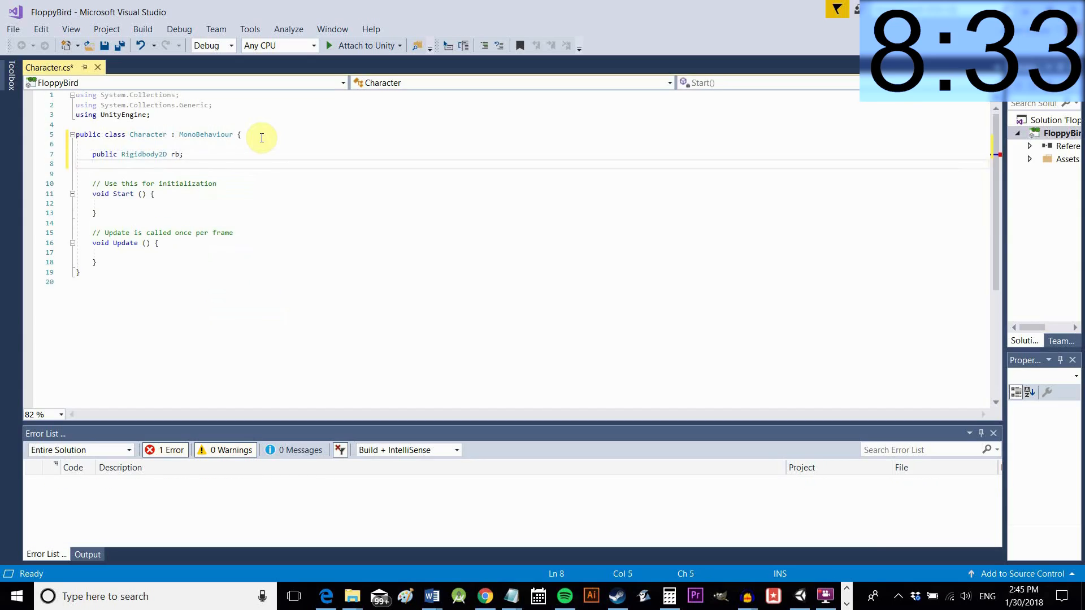
type("public")
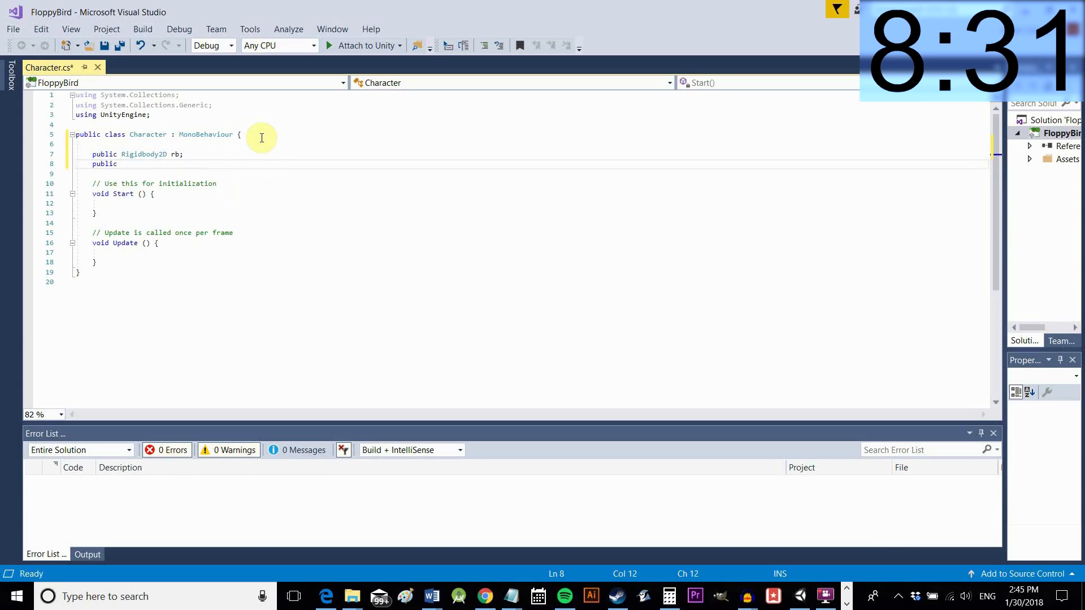
type("float movespeed;")
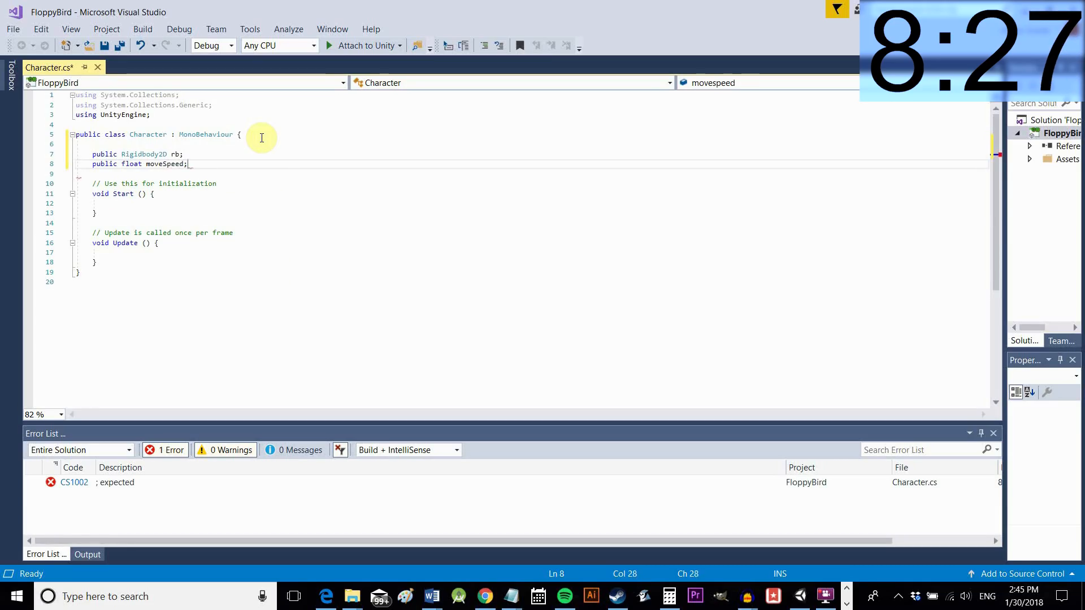
type("public float")
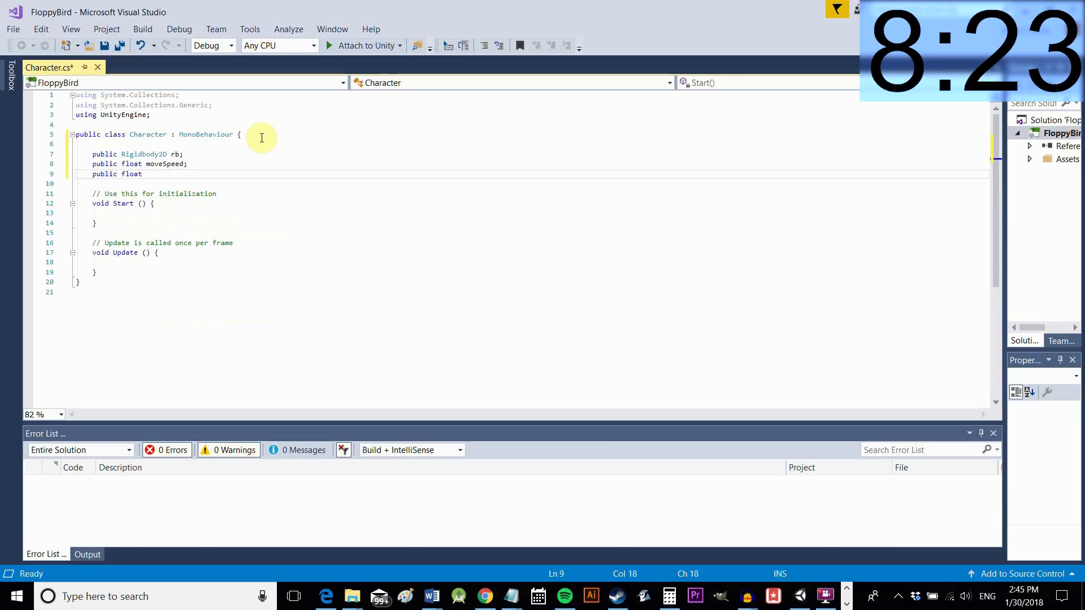
type("flapHeight;")
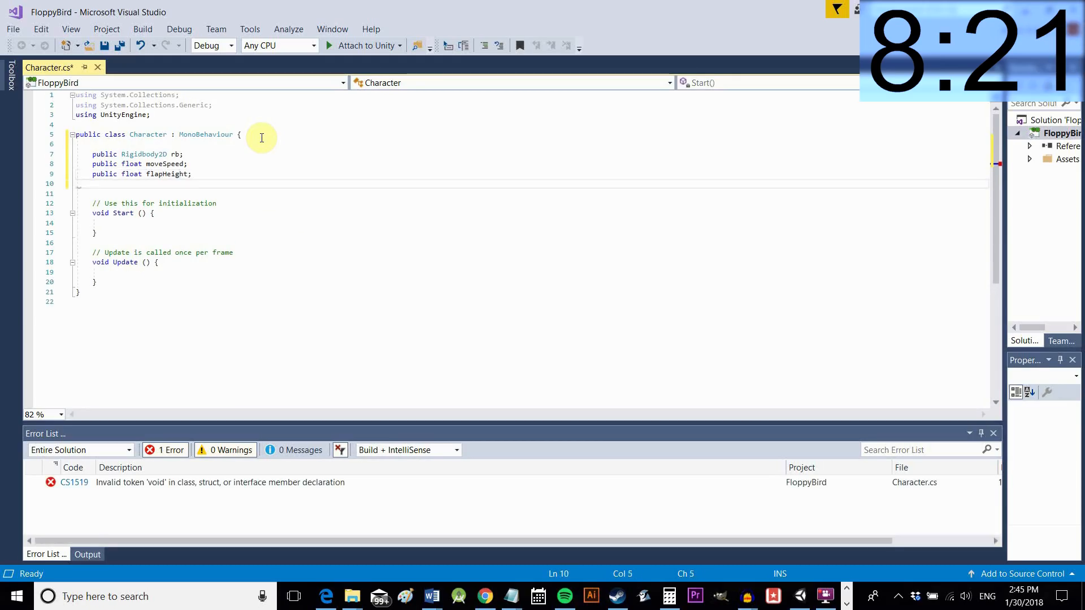
type("public")
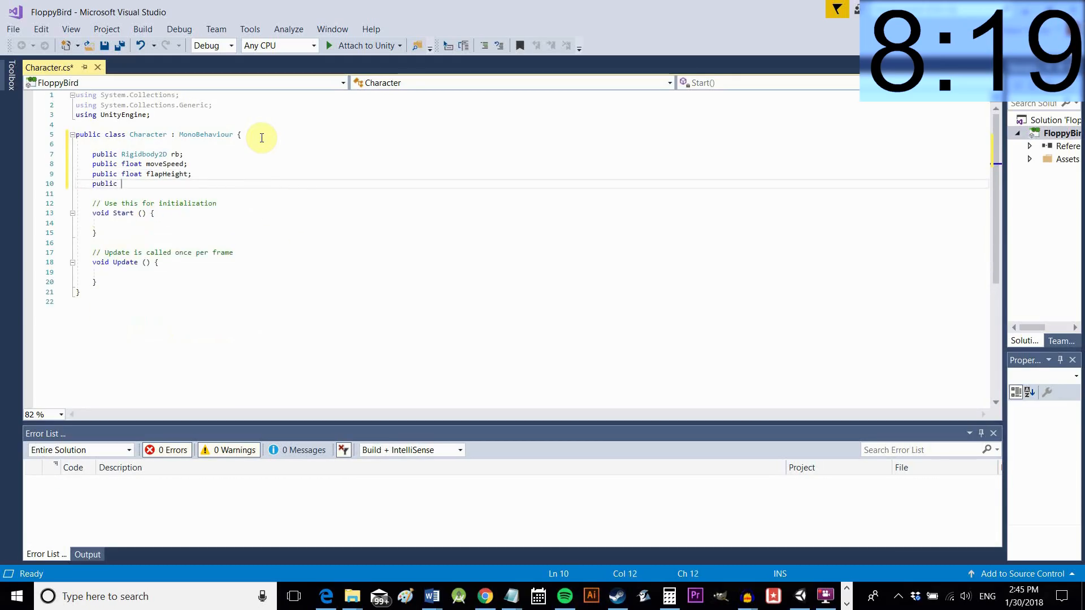
type("GameObject")
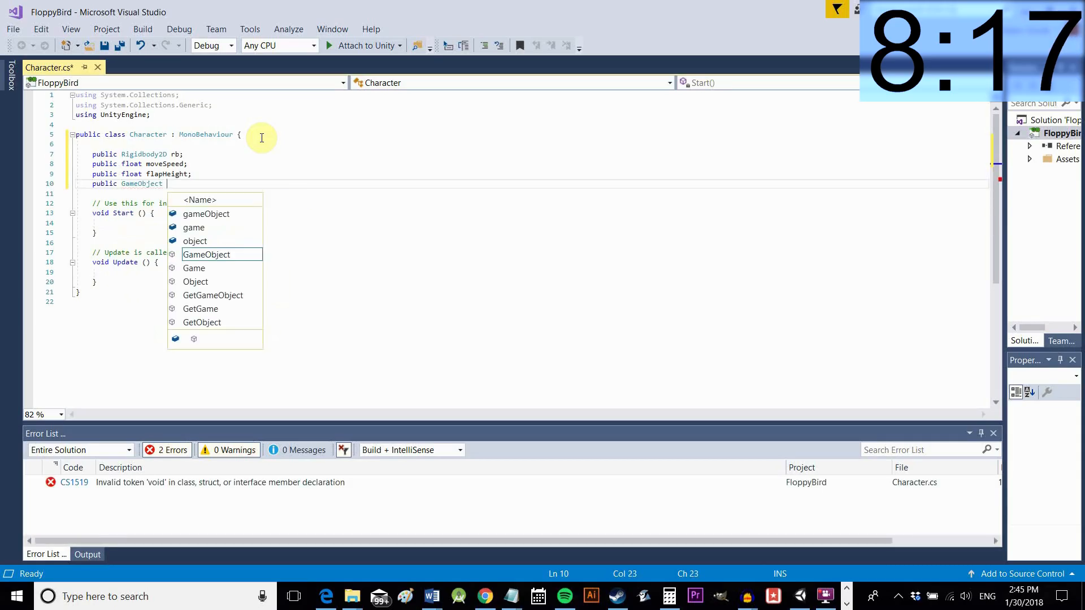
type("pipe_up;")
left_click(533, 193)
type("publi")
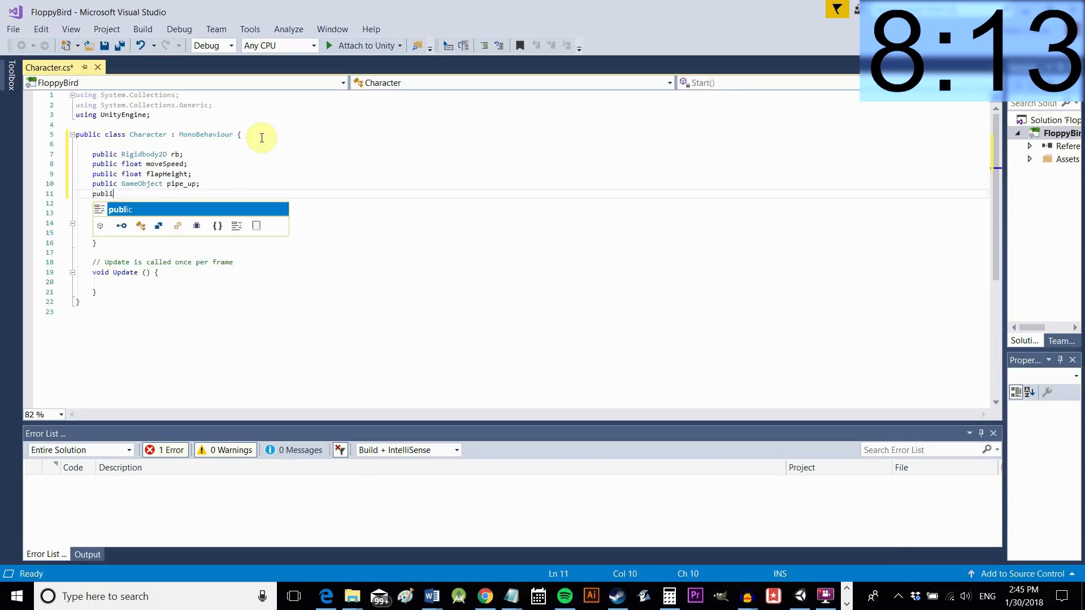
type("GameObject")
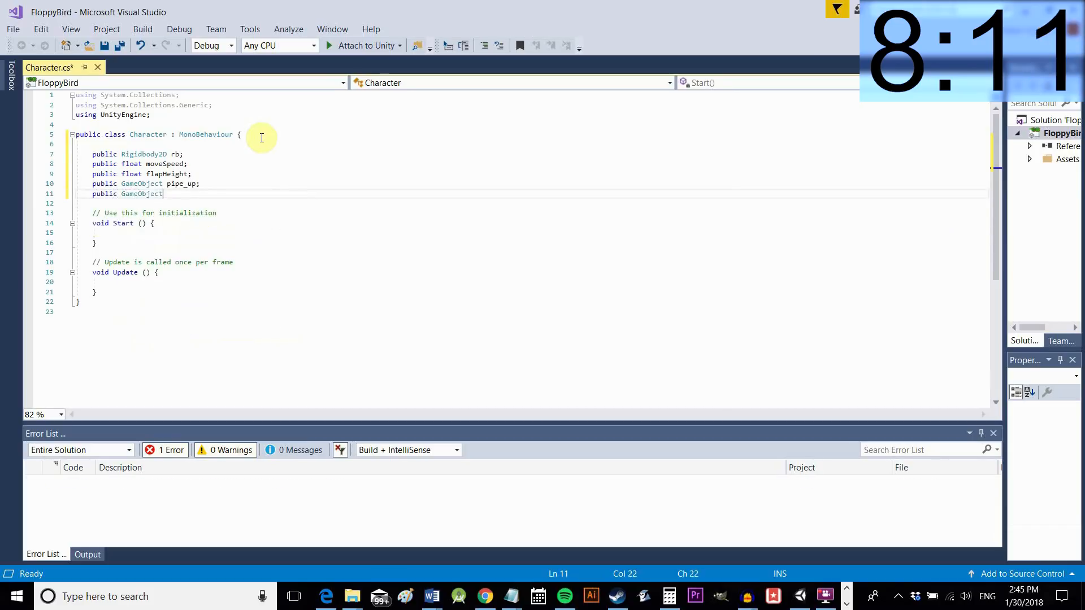